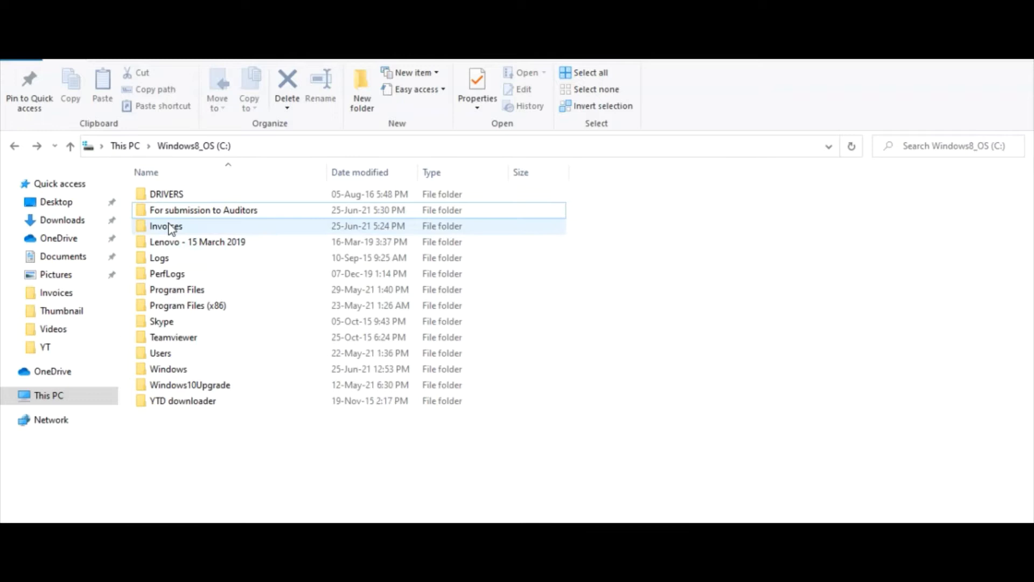
{"action": "mouse_move", "coordinate": [166, 225]}
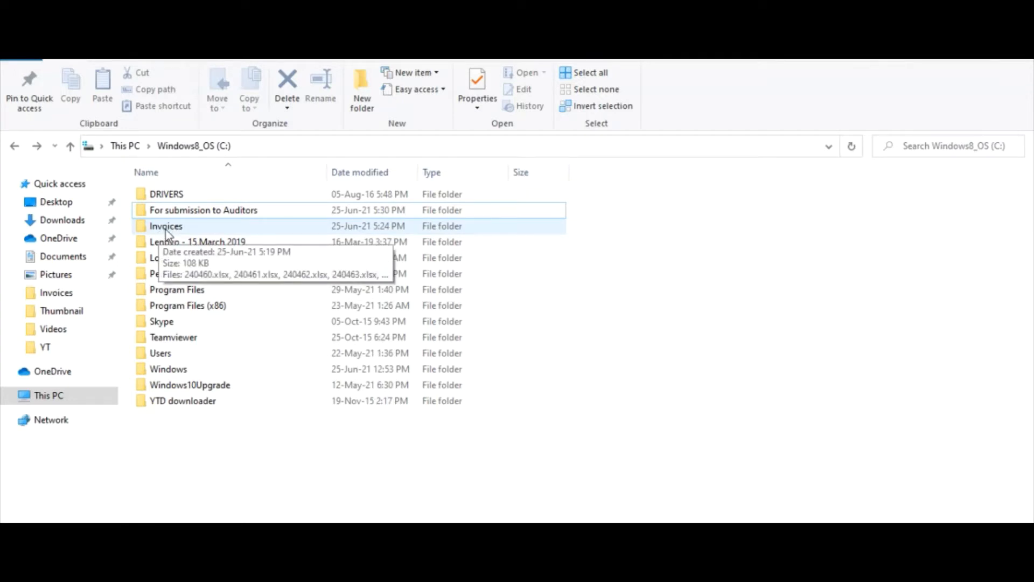
Browse the Invoices folder, then open Samples.xlsx from the For submission to Auditors folder.
{"action": "double_click", "coordinate": [166, 225]}
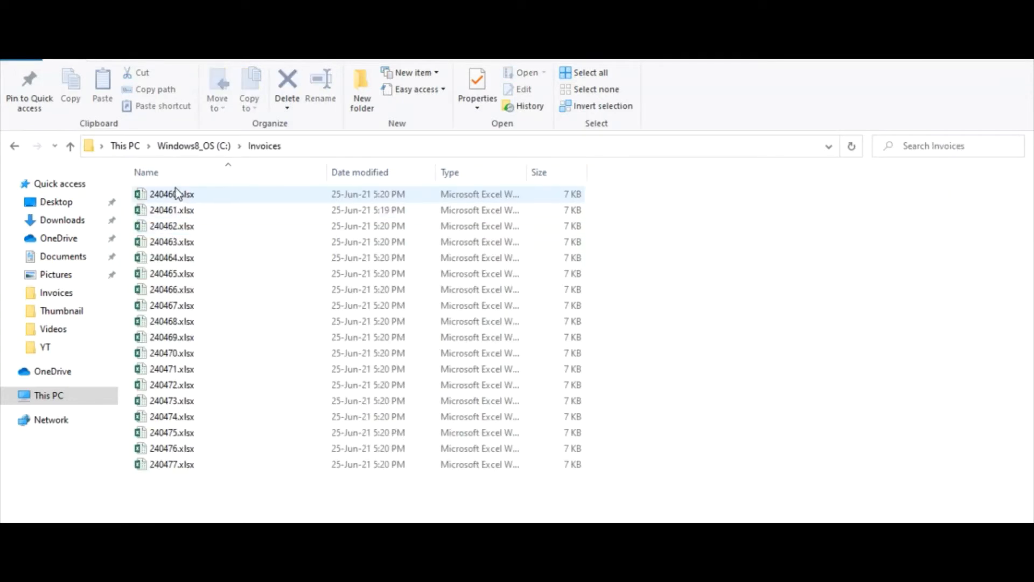
{"action": "left_click", "coordinate": [188, 492]}
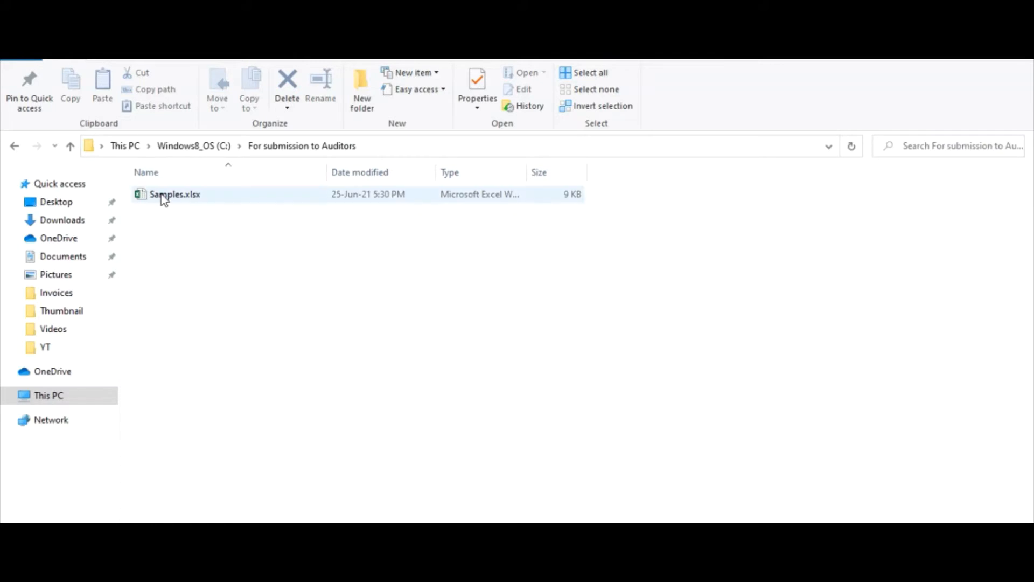
{"action": "double_click", "coordinate": [174, 194]}
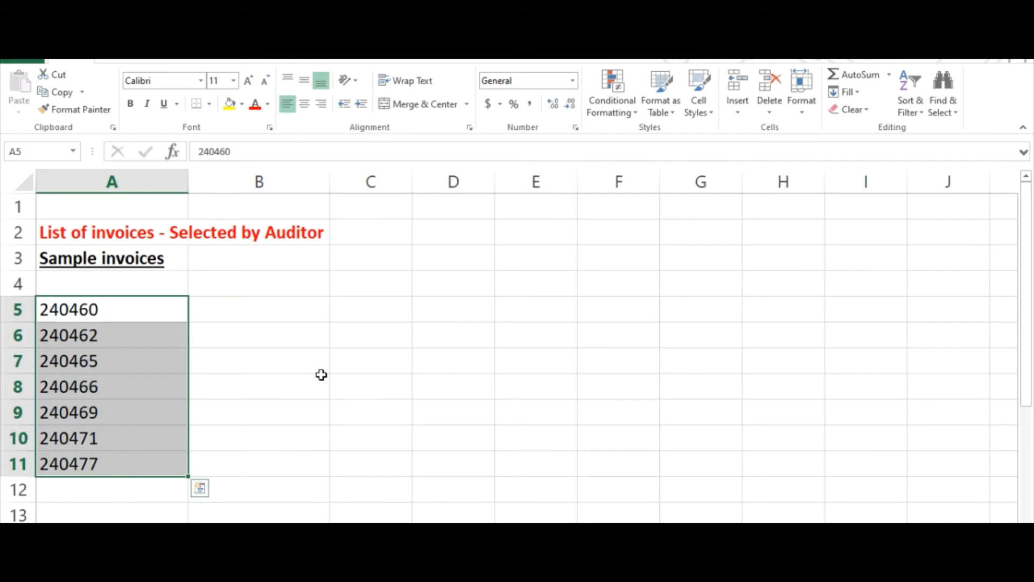
Review the seven sample invoice numbers in A5:A11, then switch to the File Explorer window.
{"action": "left_click", "coordinate": [257, 309]}
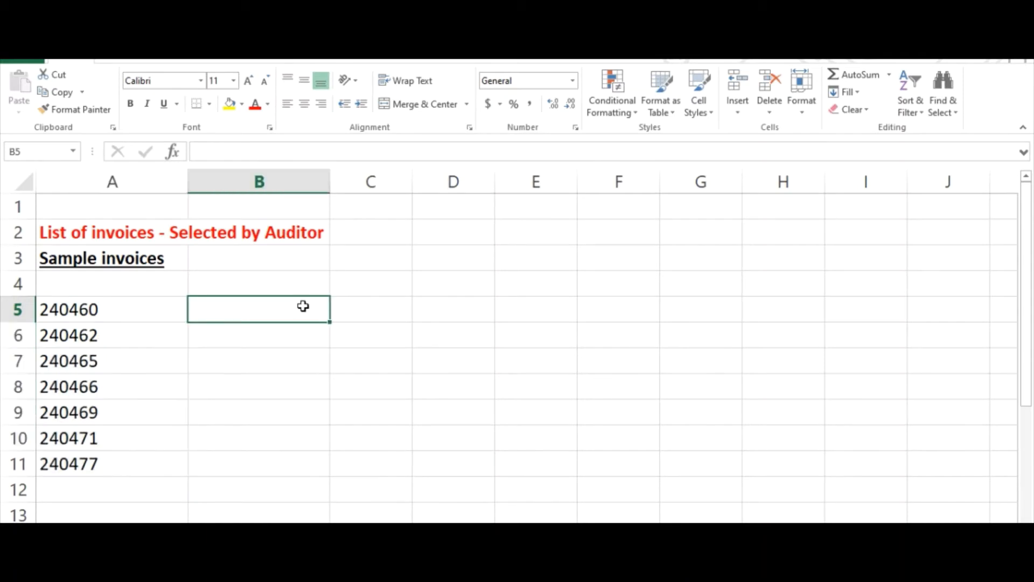
{"action": "mouse_move", "coordinate": [96, 309]}
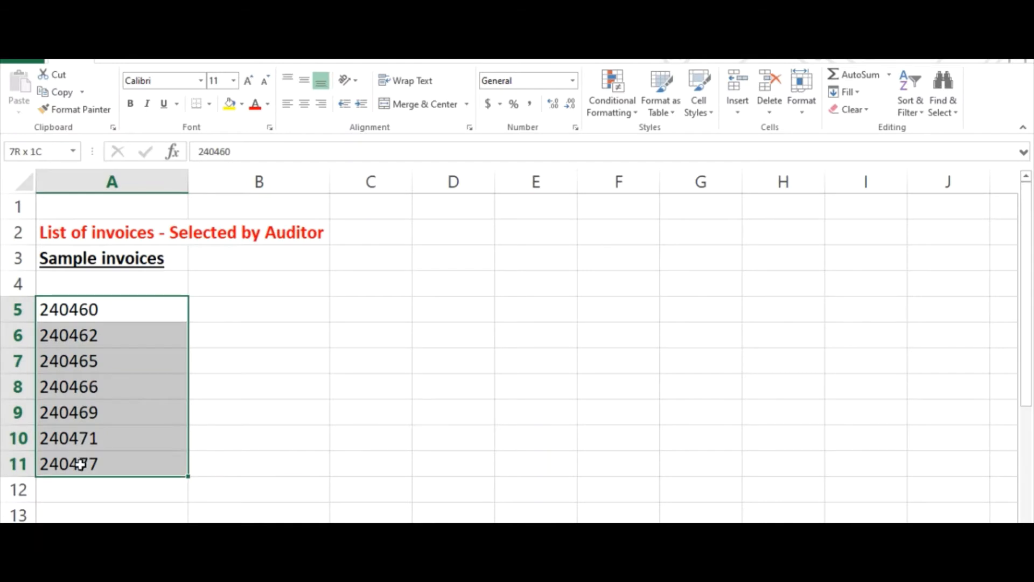
{"action": "left_click", "coordinate": [258, 309]}
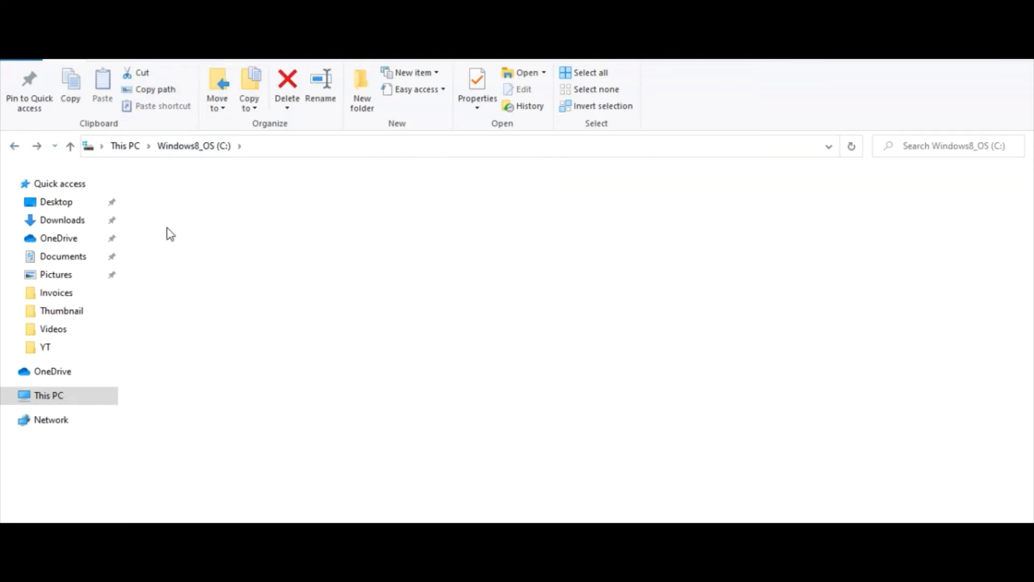
Check that For submission to Auditors holds only Samples.xlsx, then return to the invoice workbook.
{"action": "double_click", "coordinate": [56, 292]}
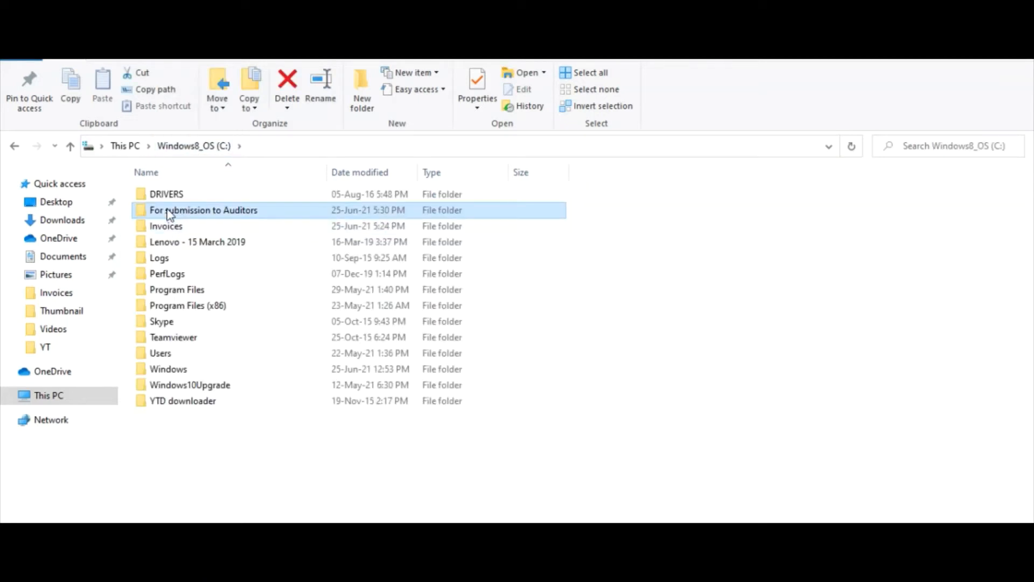
{"action": "double_click", "coordinate": [204, 210]}
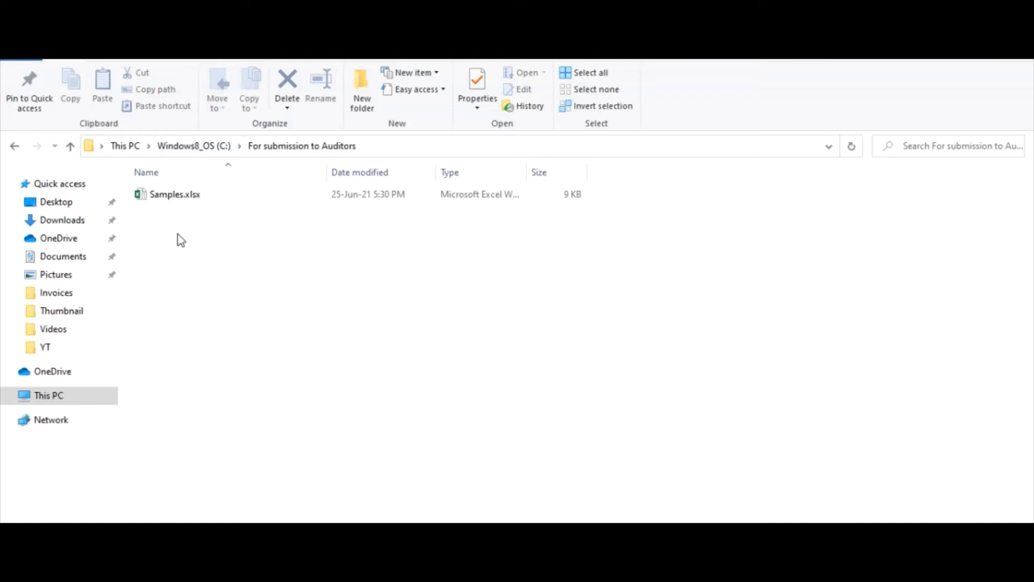
{"action": "mouse_move", "coordinate": [189, 142]}
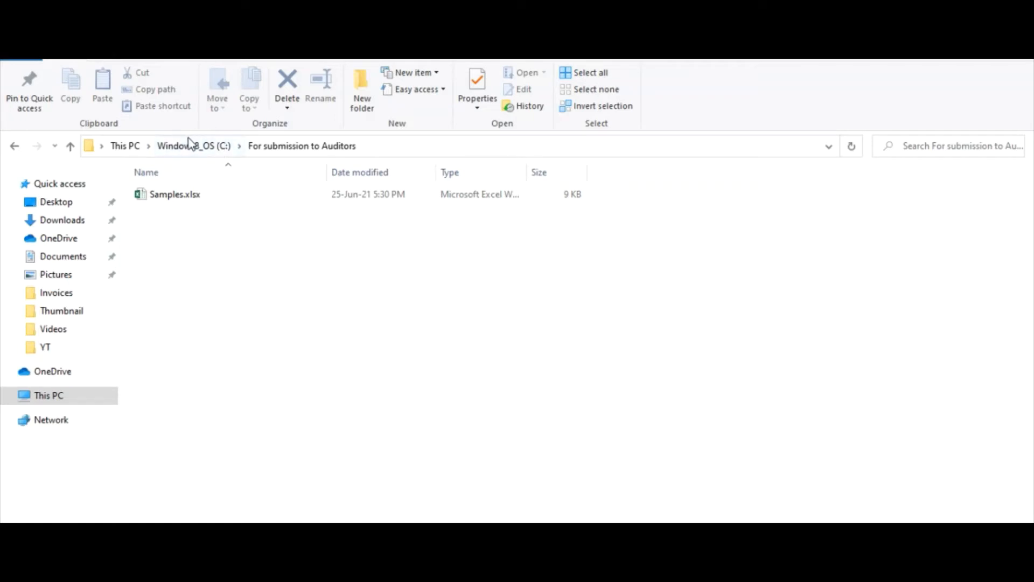
{"action": "mouse_move", "coordinate": [70, 145]}
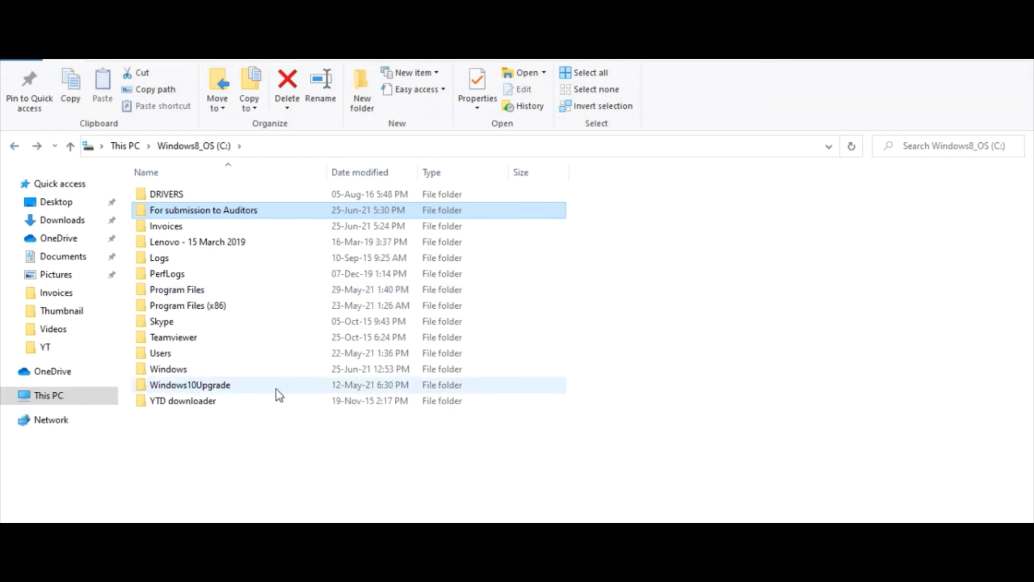
{"action": "left_click", "coordinate": [184, 401]}
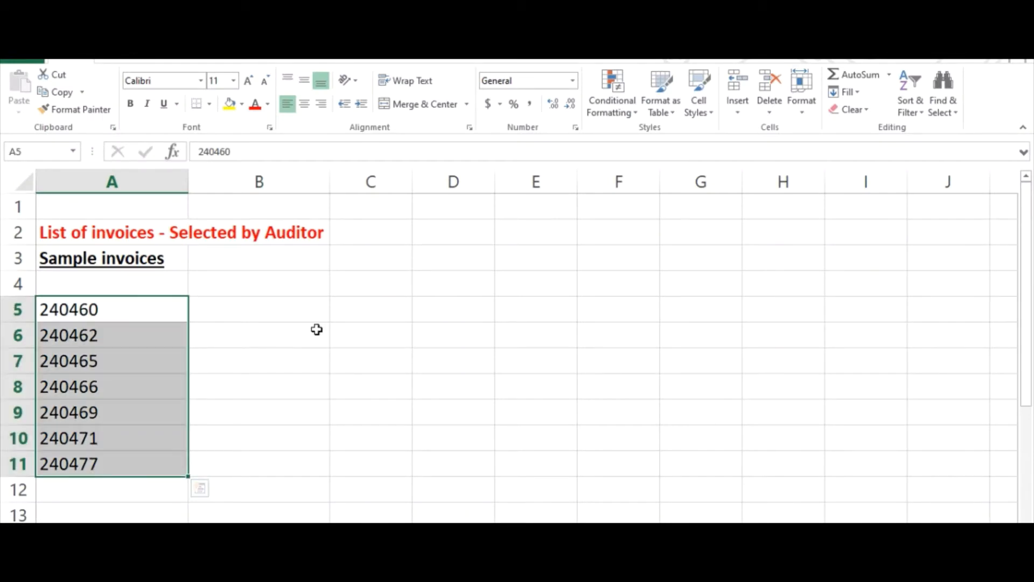
Select the empty cell beside invoice 240460, clearing the highlighted invoice numbers.
{"action": "left_click", "coordinate": [259, 309]}
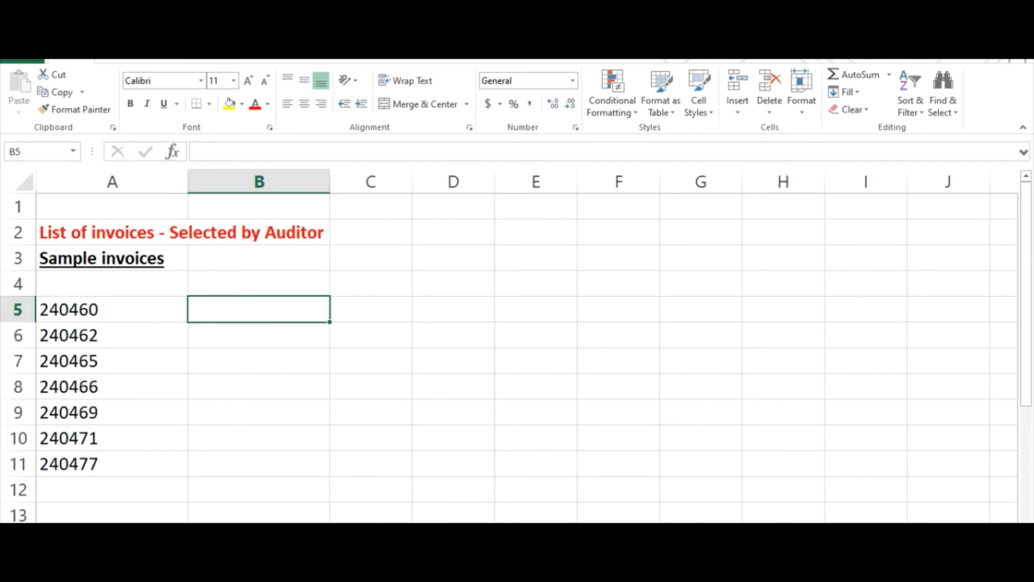
{"action": "mouse_move", "coordinate": [365, 407]}
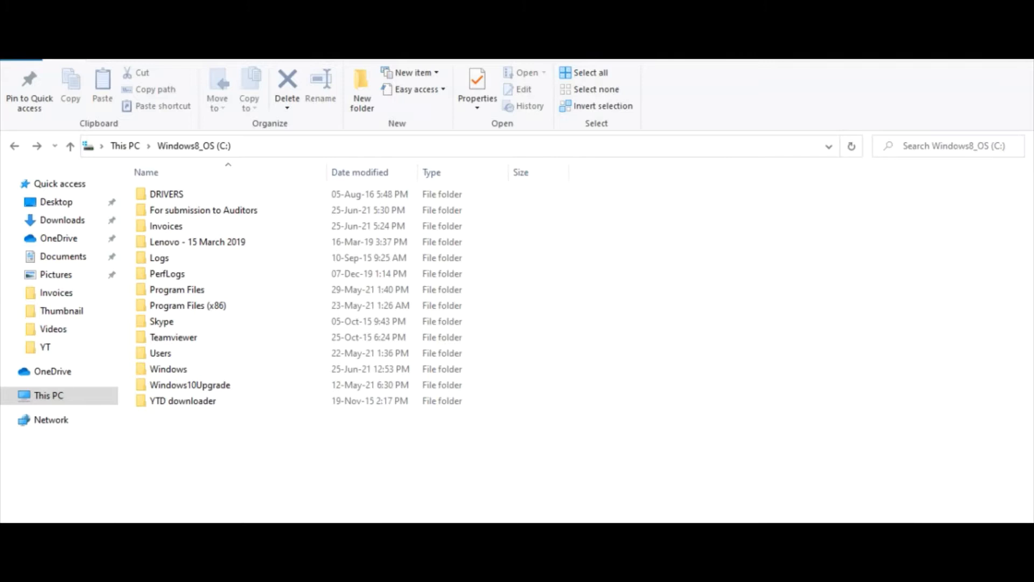
Select the Invoices folder as the invoice files' location, then return to the invoice workbook.
{"action": "left_click", "coordinate": [166, 226]}
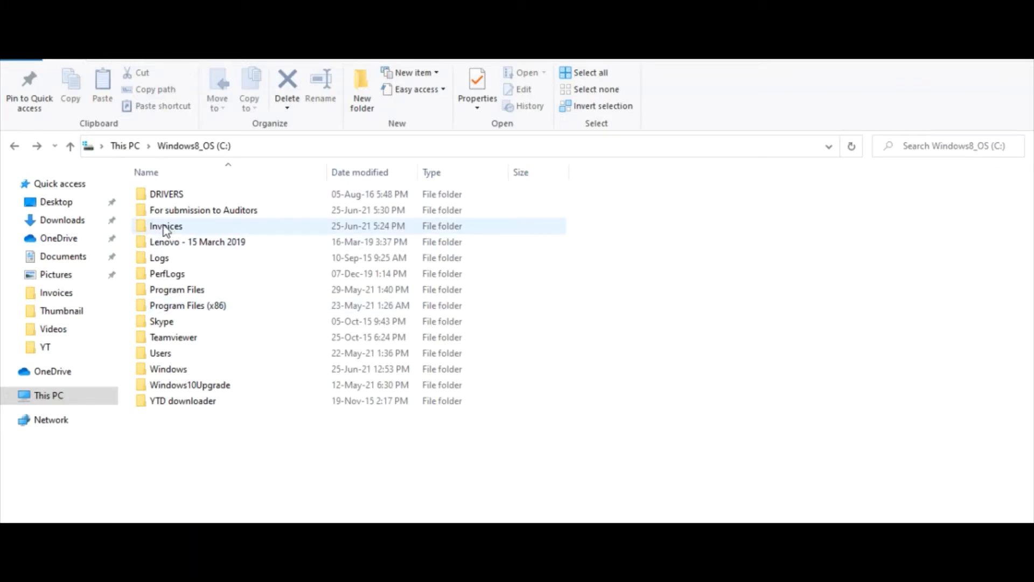
{"action": "left_click", "coordinate": [166, 225]}
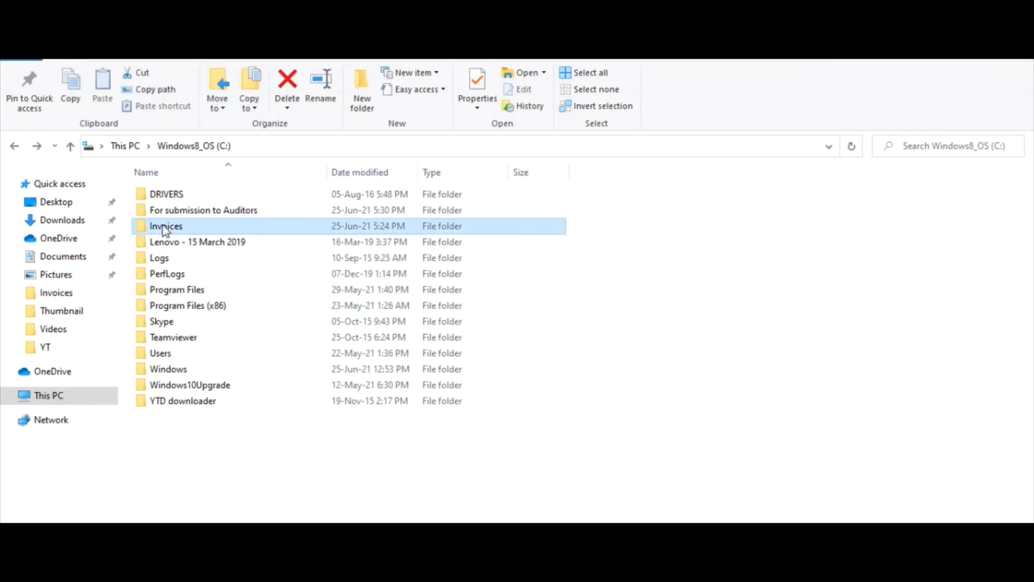
{"action": "left_click", "coordinate": [166, 194]}
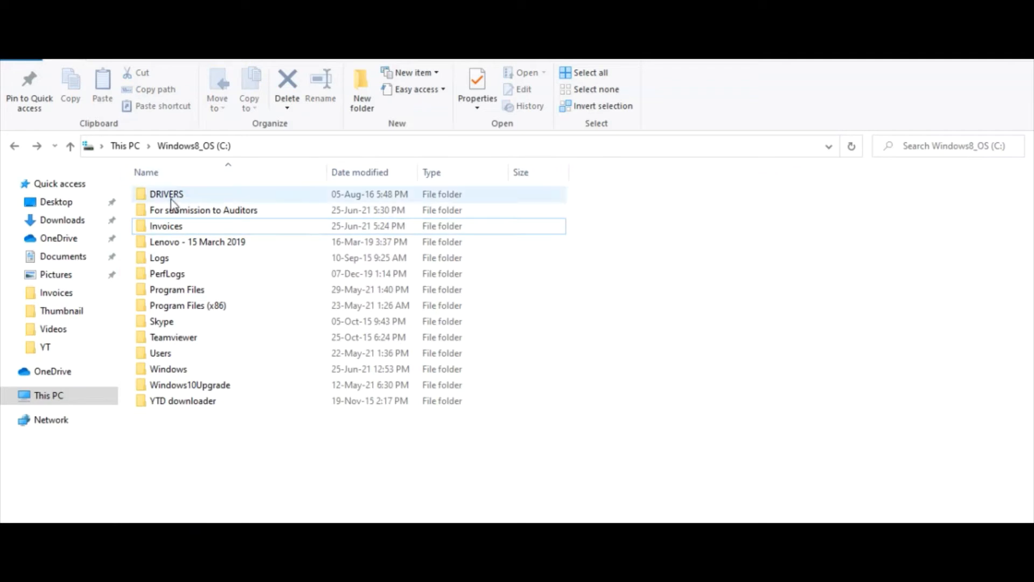
{"action": "left_click", "coordinate": [204, 210]}
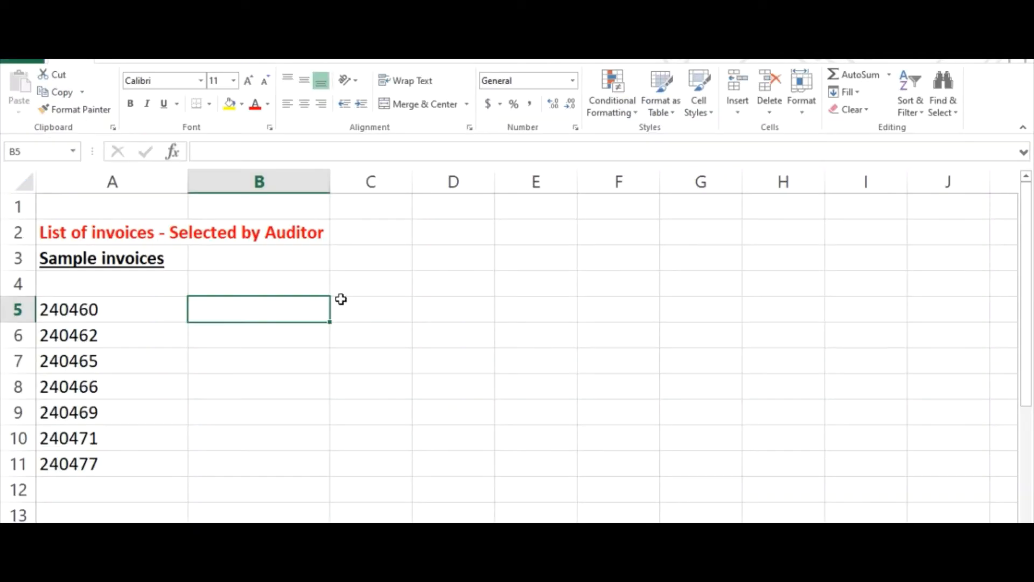
{"action": "left_click", "coordinate": [111, 309]}
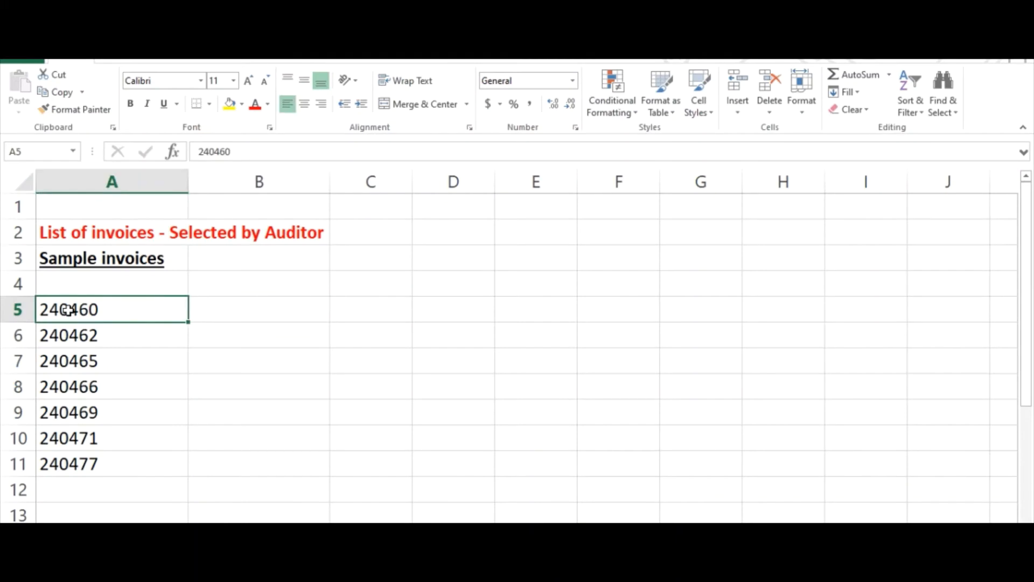
{"action": "mouse_move", "coordinate": [128, 308]}
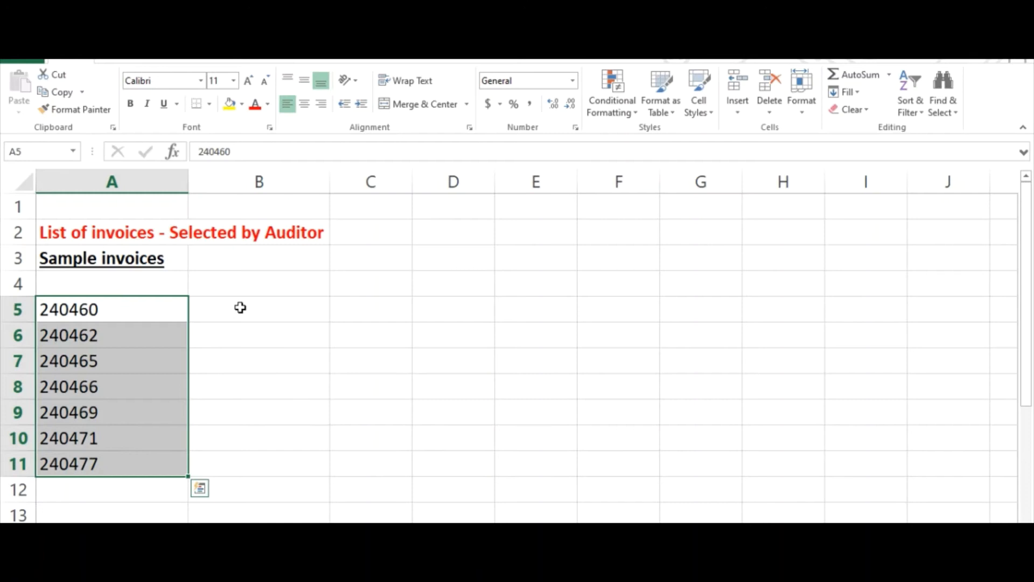
{"action": "left_click", "coordinate": [258, 309]}
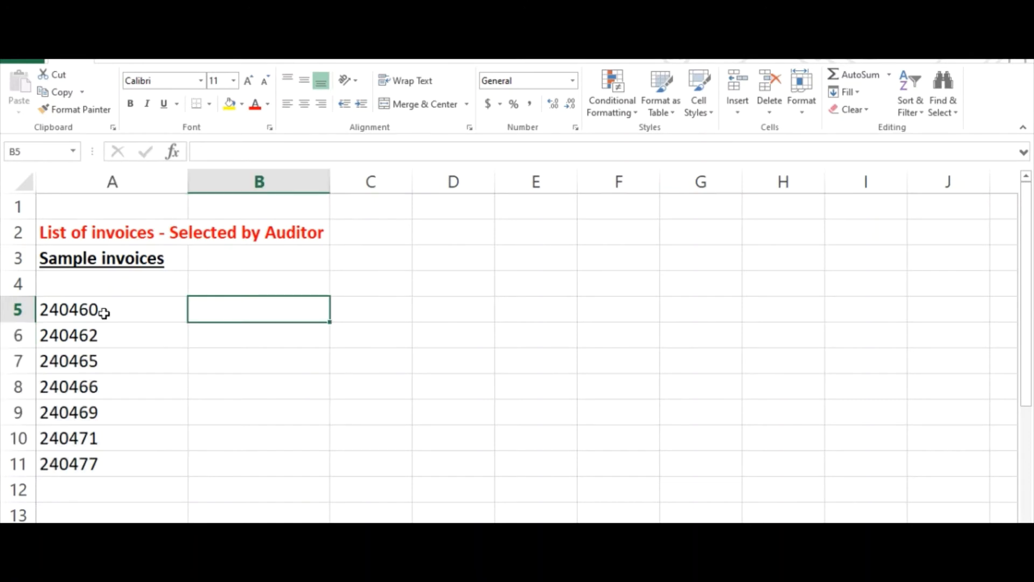
{"action": "left_click", "coordinate": [113, 309]}
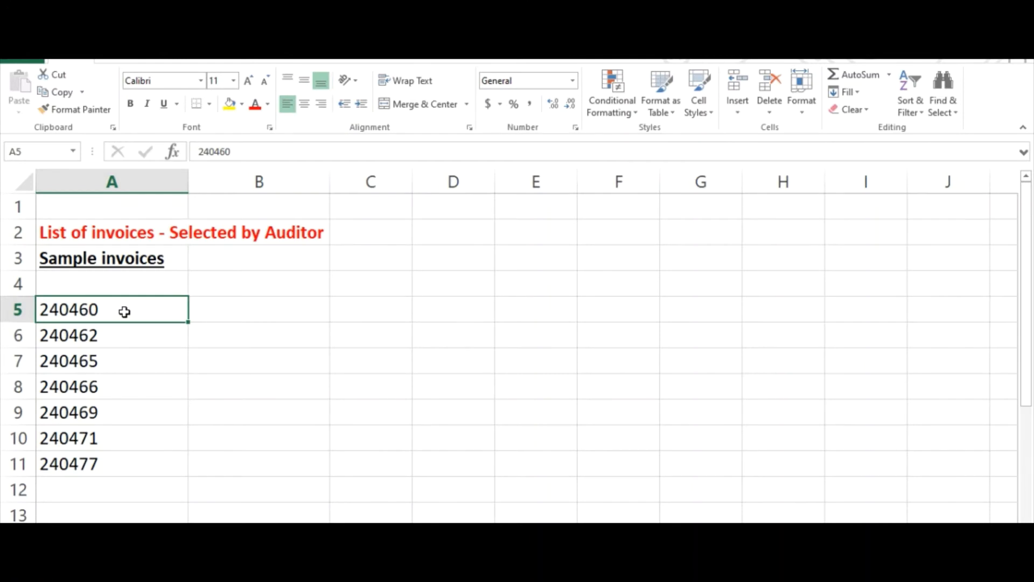
{"action": "mouse_move", "coordinate": [130, 315]}
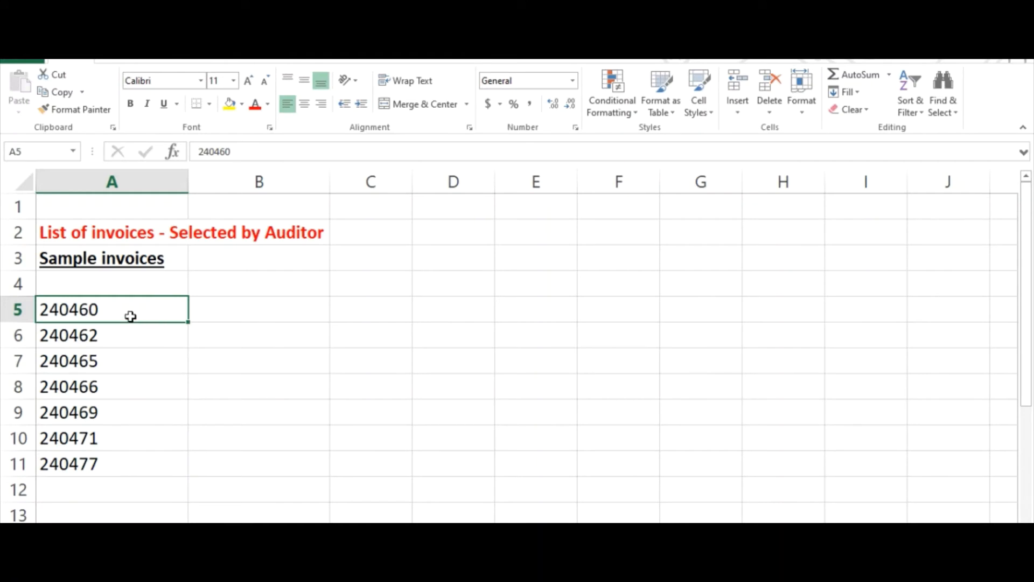
{"action": "mouse_move", "coordinate": [111, 379]}
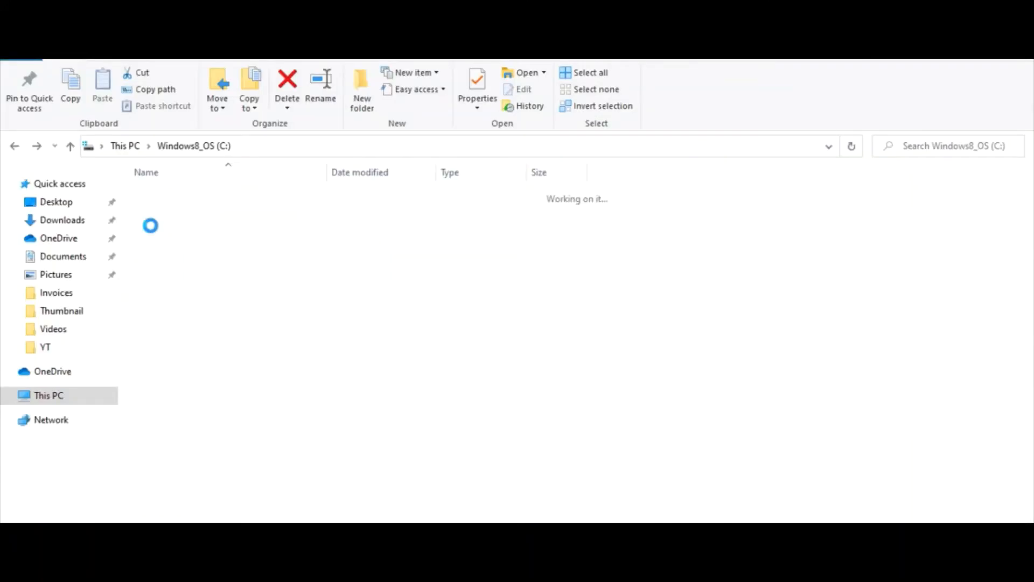
{"action": "left_click", "coordinate": [56, 292]}
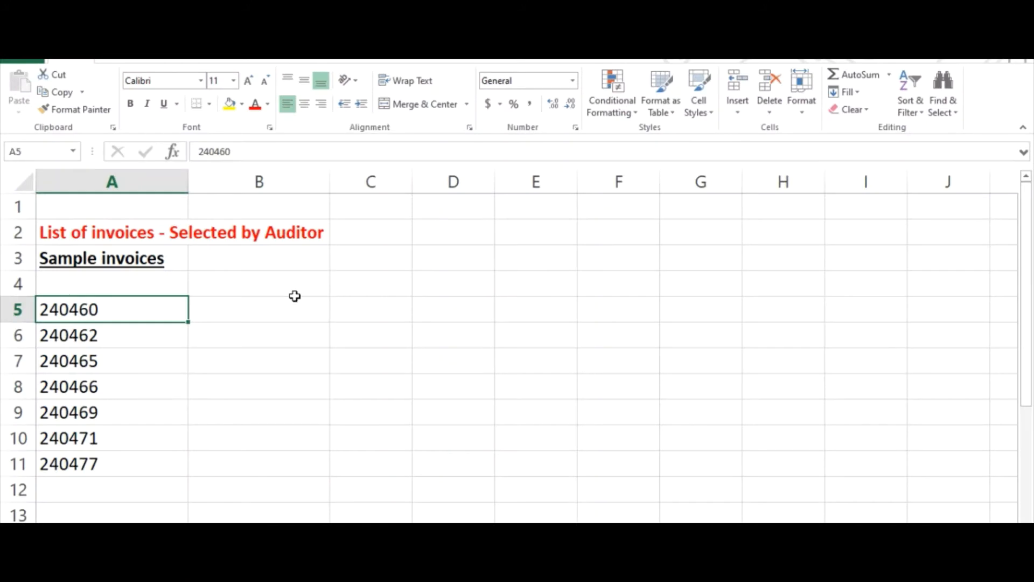
{"action": "left_click", "coordinate": [258, 309]}
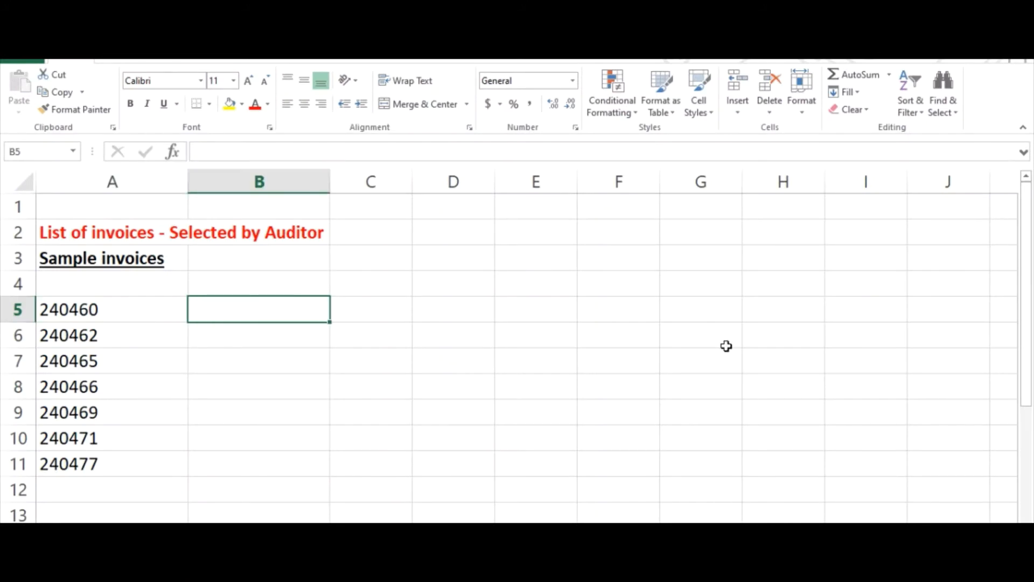
Enter =A5&".xlsx" in B5 and fill it down to B11 for file names 240460.xlsx to 240477.xlsx.
{"action": "type", "text": "="}
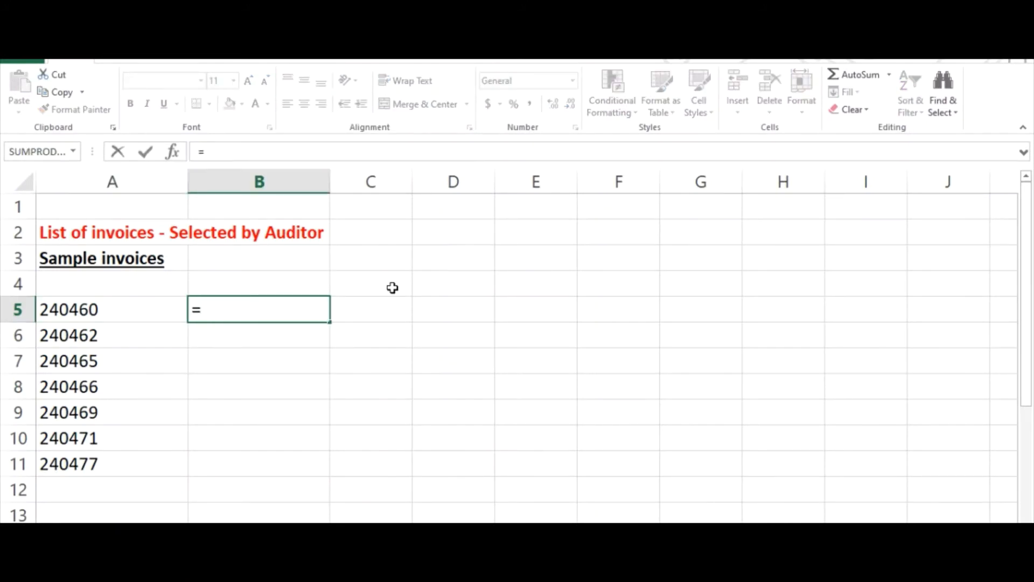
{"action": "left_click", "coordinate": [112, 309]}
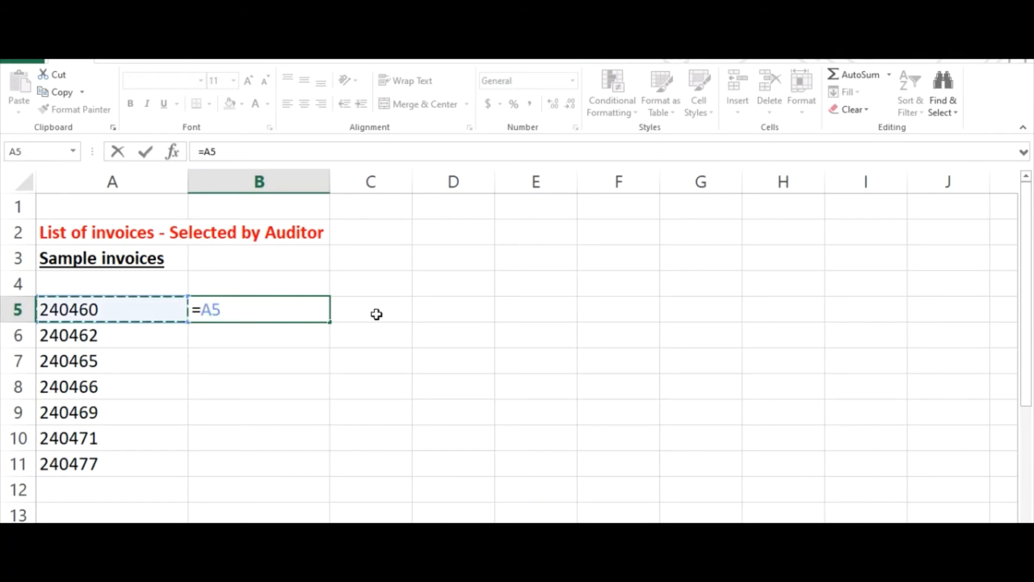
{"action": "type", "text": "&"}
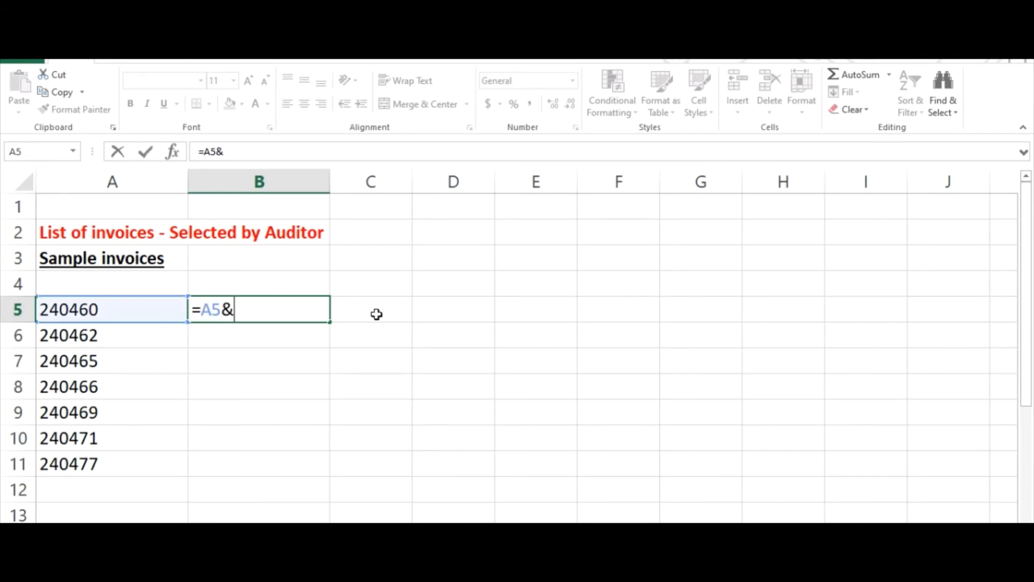
{"action": "type", "text": "\""}
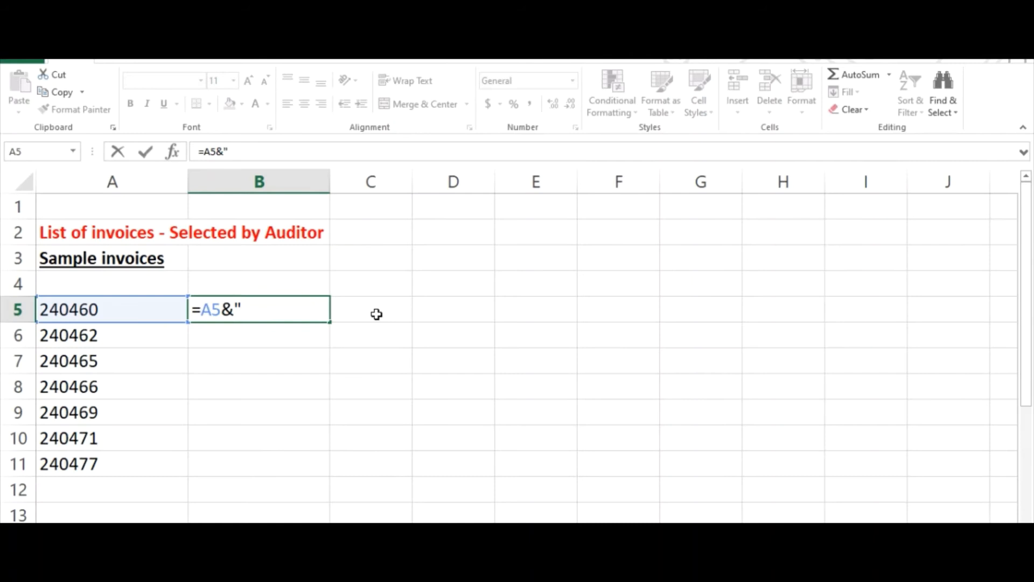
{"action": "type", "text": ".x"}
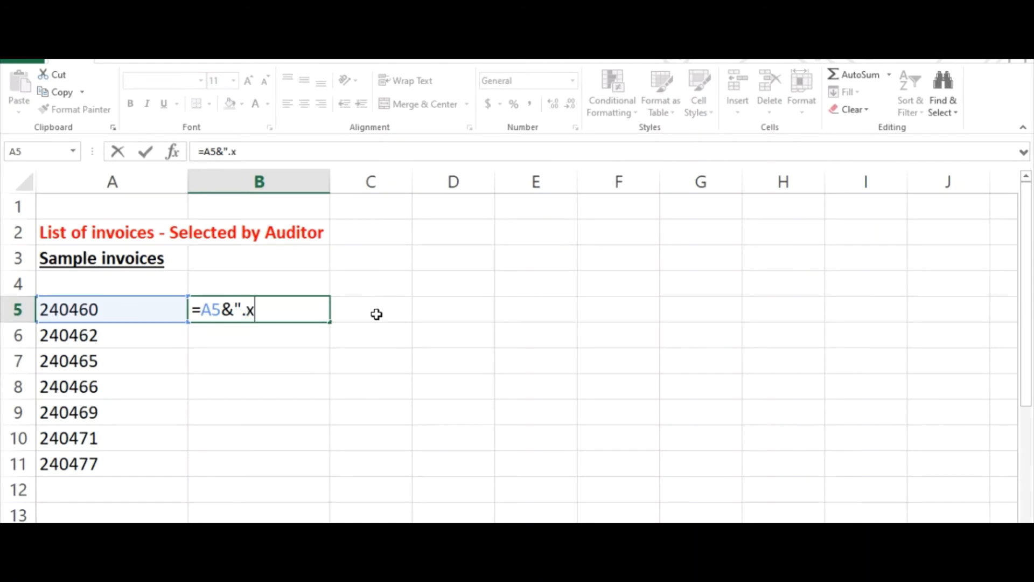
{"action": "type", "text": "lsx\""}
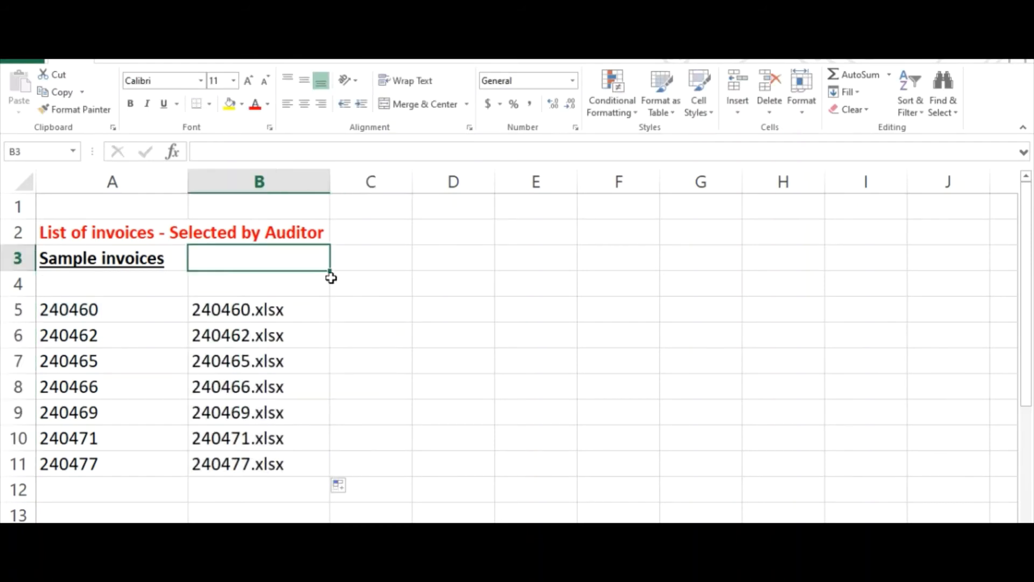
{"action": "left_click", "coordinate": [369, 283]}
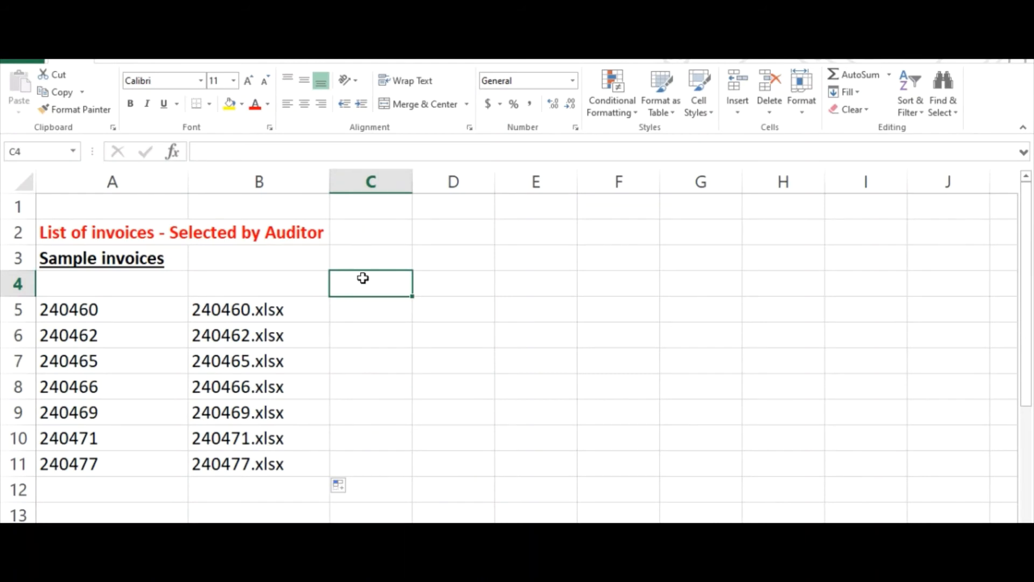
Check the file-name formula in B5, then open the Visual Basic editor for the workbook.
{"action": "left_click", "coordinate": [259, 310]}
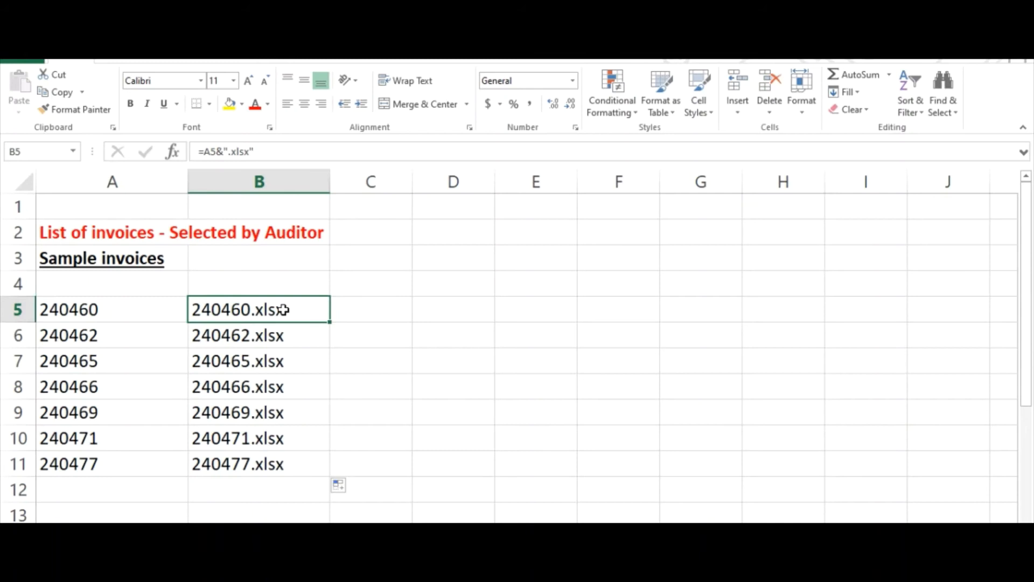
{"action": "mouse_move", "coordinate": [321, 277]}
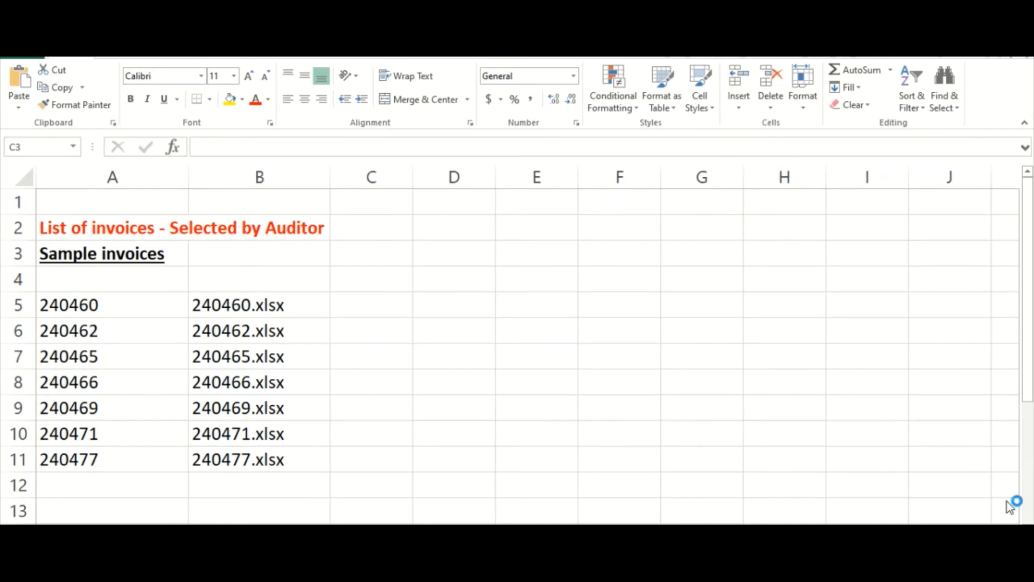
{"action": "left_click", "coordinate": [371, 253]}
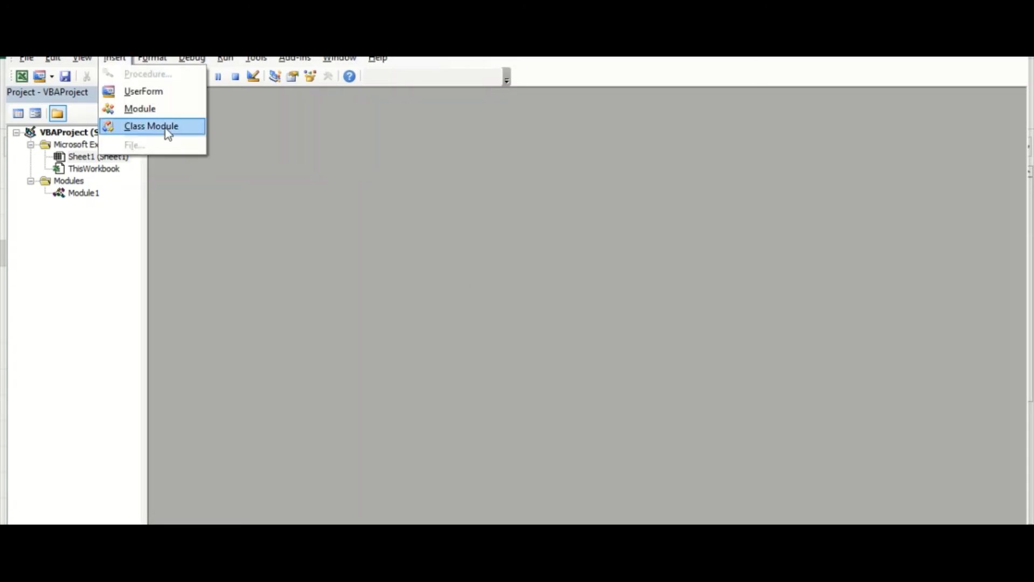
Insert Module2 into the VBA project and paste the Copyfiles/sCopyFiles macro code.
{"action": "left_click", "coordinate": [139, 108]}
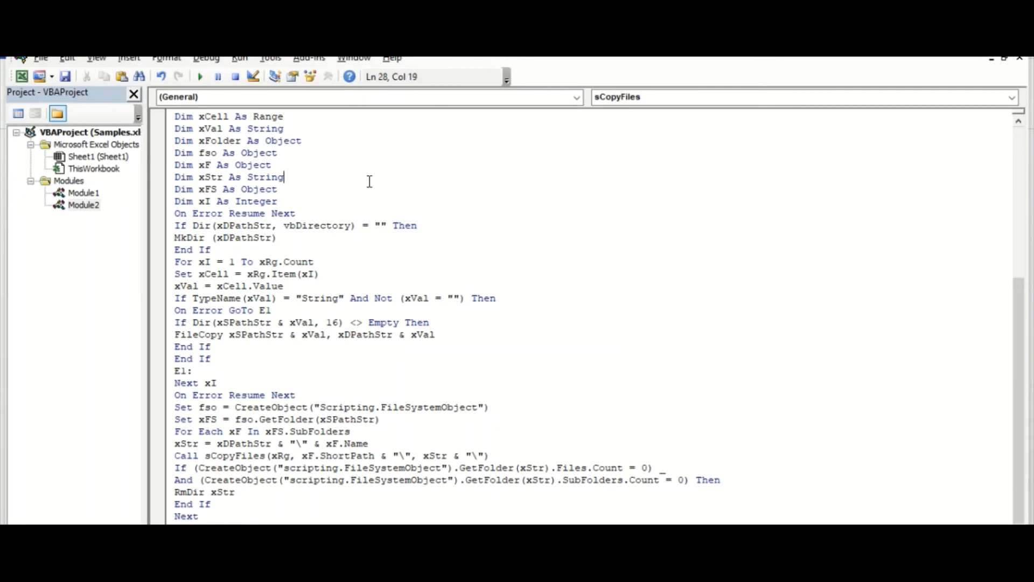
{"action": "mouse_move", "coordinate": [327, 168]}
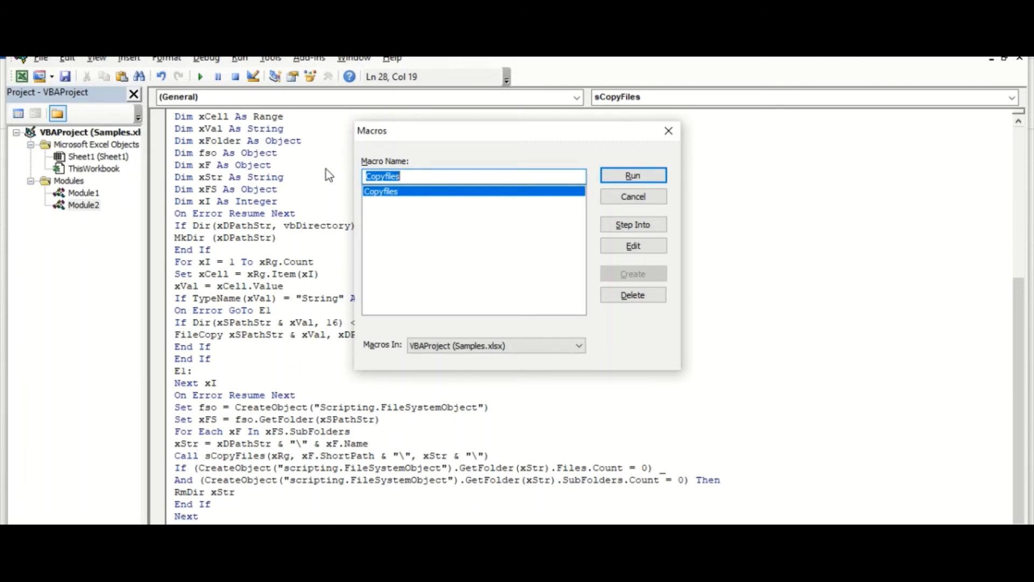
{"action": "mouse_move", "coordinate": [438, 146]}
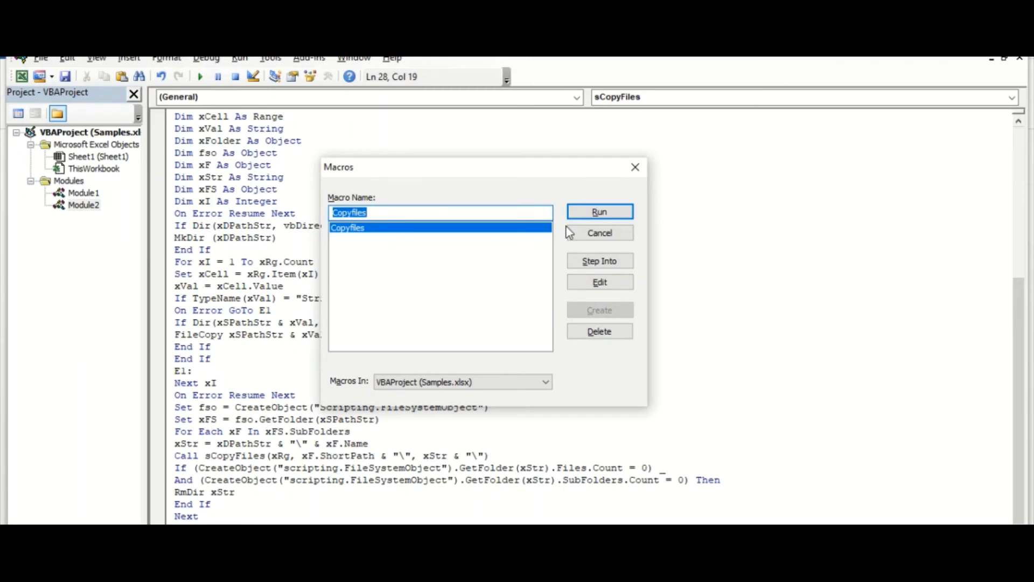
{"action": "mouse_move", "coordinate": [581, 226]}
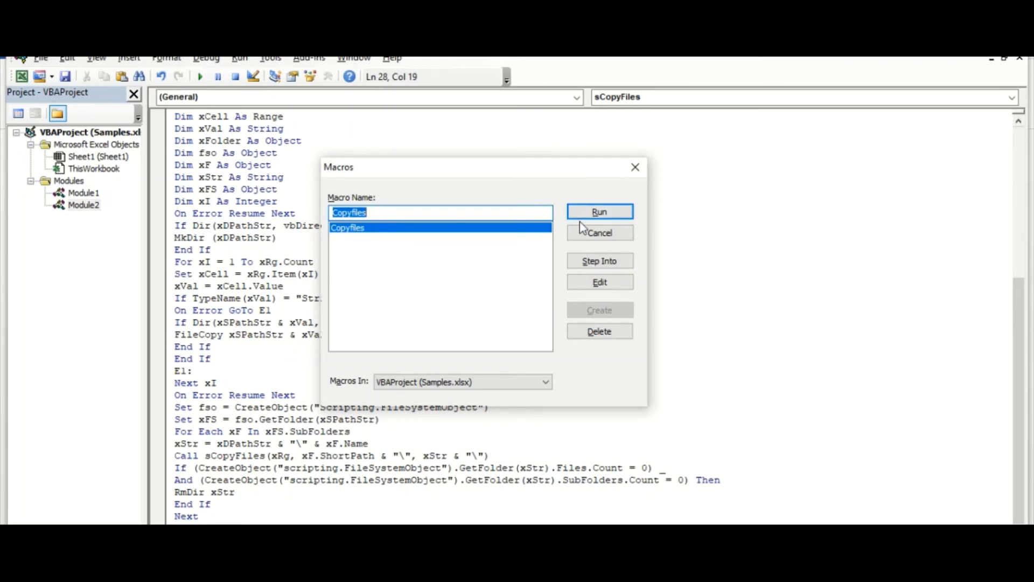
{"action": "mouse_move", "coordinate": [599, 212]}
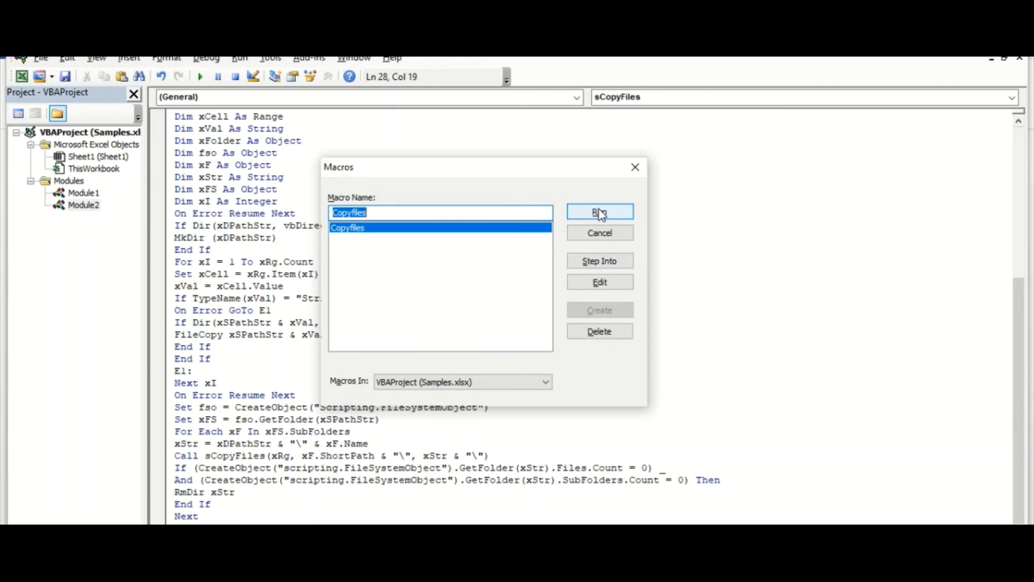
Run the Copyfiles macro and select B5:B11 as its list of file names.
{"action": "left_click", "coordinate": [599, 212]}
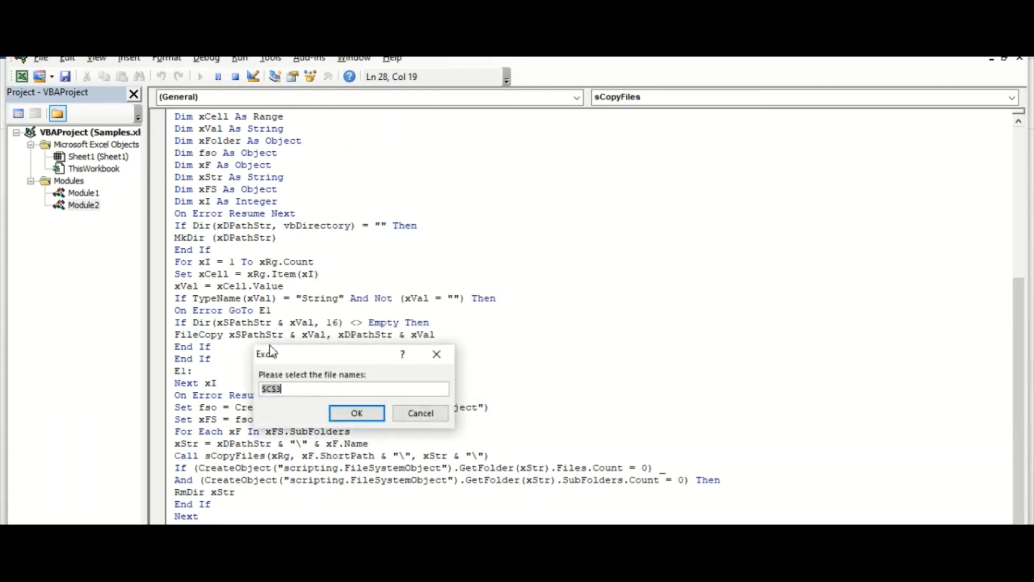
{"action": "left_click_drag", "start_coordinate": [323, 354], "coordinate": [531, 247]}
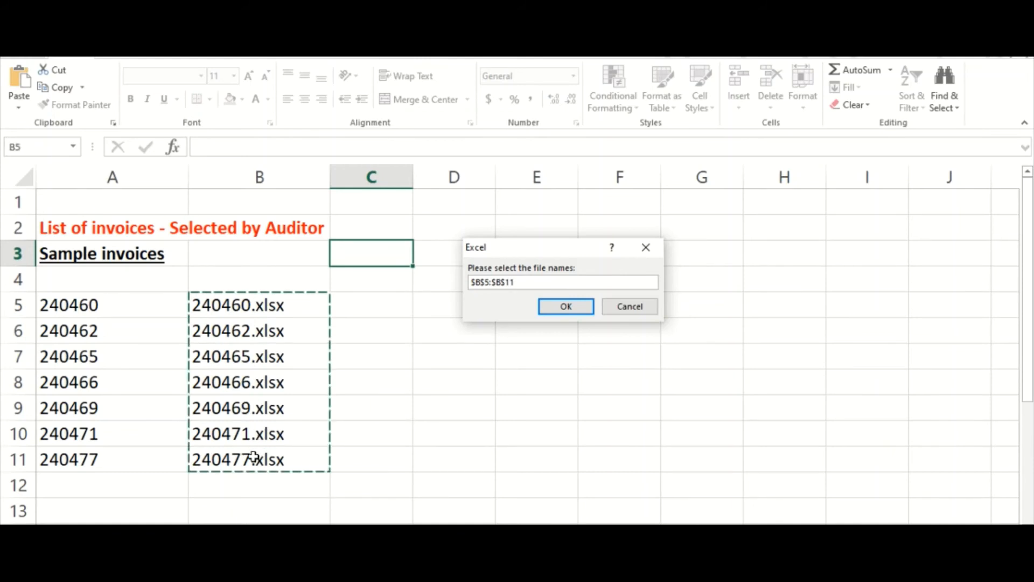
Confirm the file-name range and choose C:\Invoices as the macro's original folder.
{"action": "left_click", "coordinate": [564, 306]}
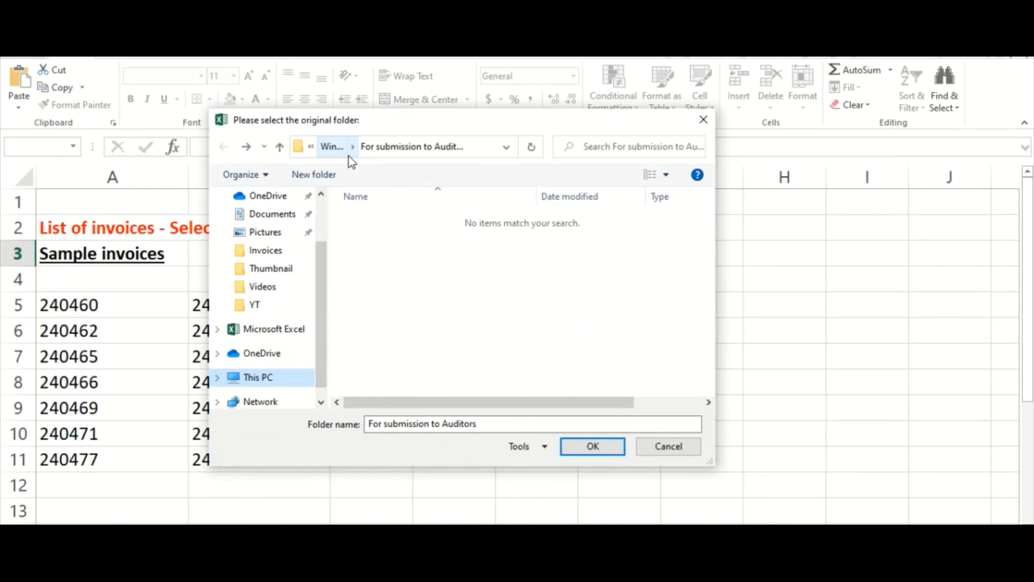
{"action": "mouse_move", "coordinate": [358, 152]}
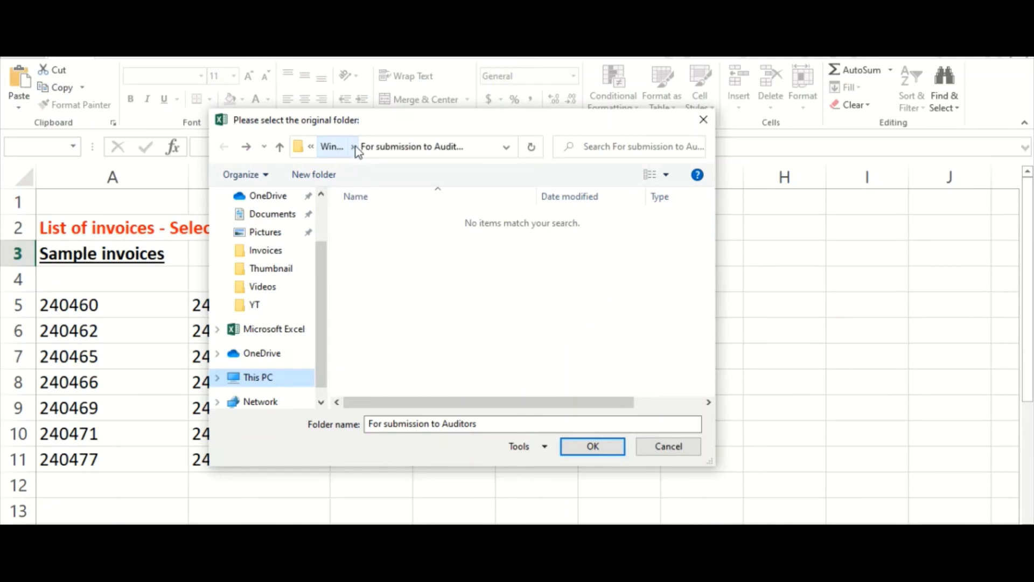
{"action": "left_click", "coordinate": [354, 147]}
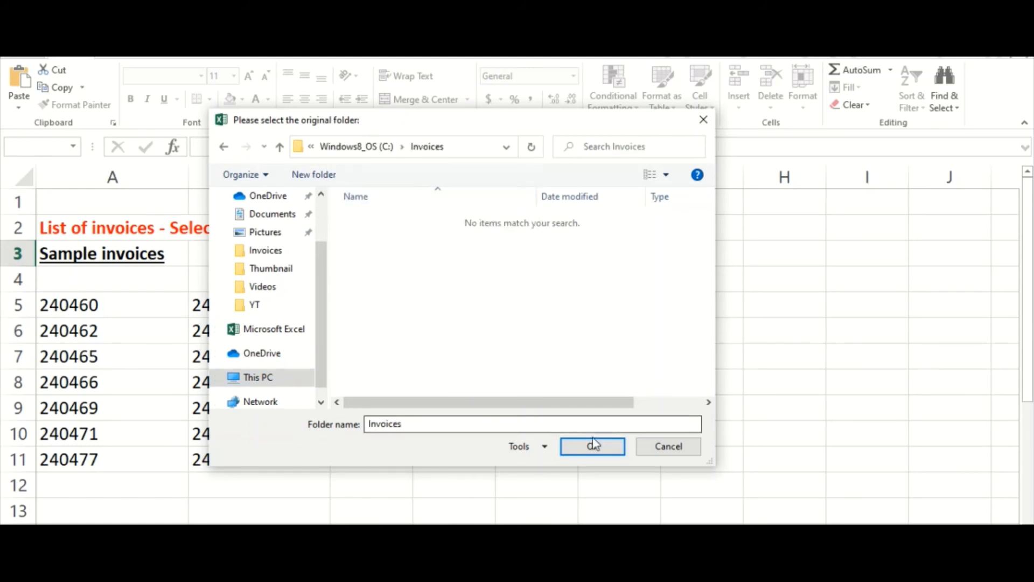
{"action": "left_click", "coordinate": [591, 446]}
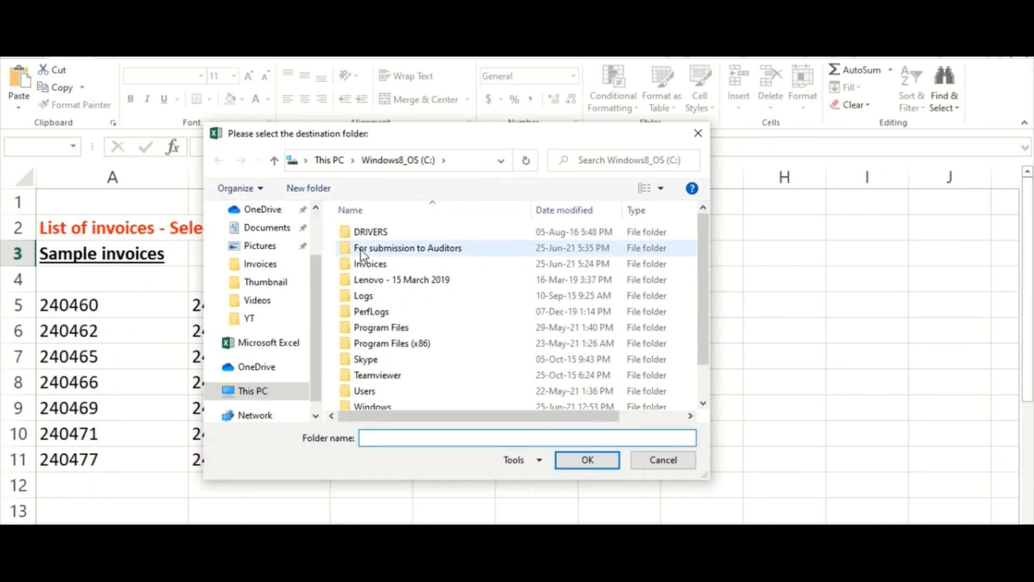
Choose For submission to Auditors as the macro's destination folder.
{"action": "left_click", "coordinate": [408, 247]}
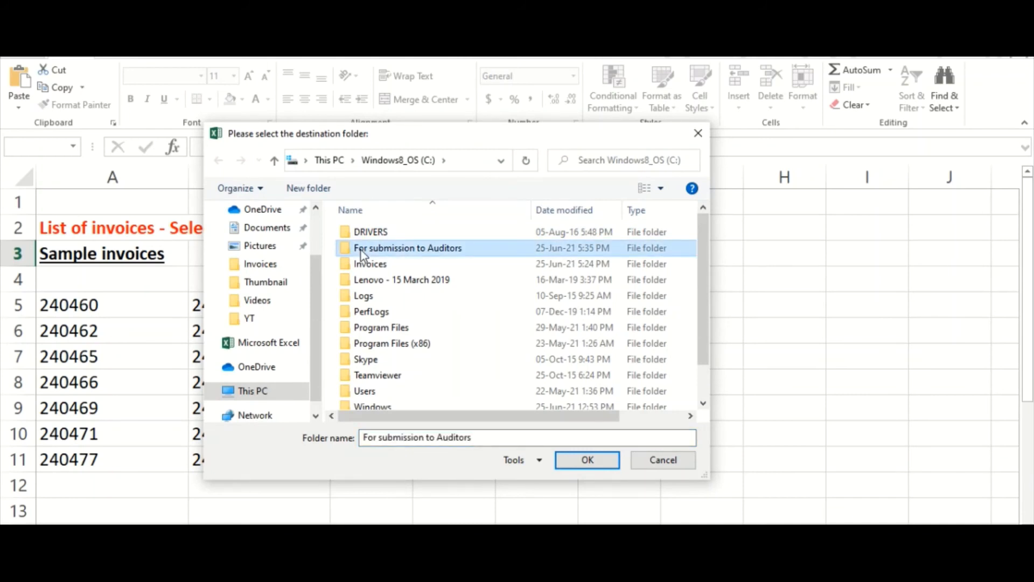
{"action": "double_click", "coordinate": [407, 248]}
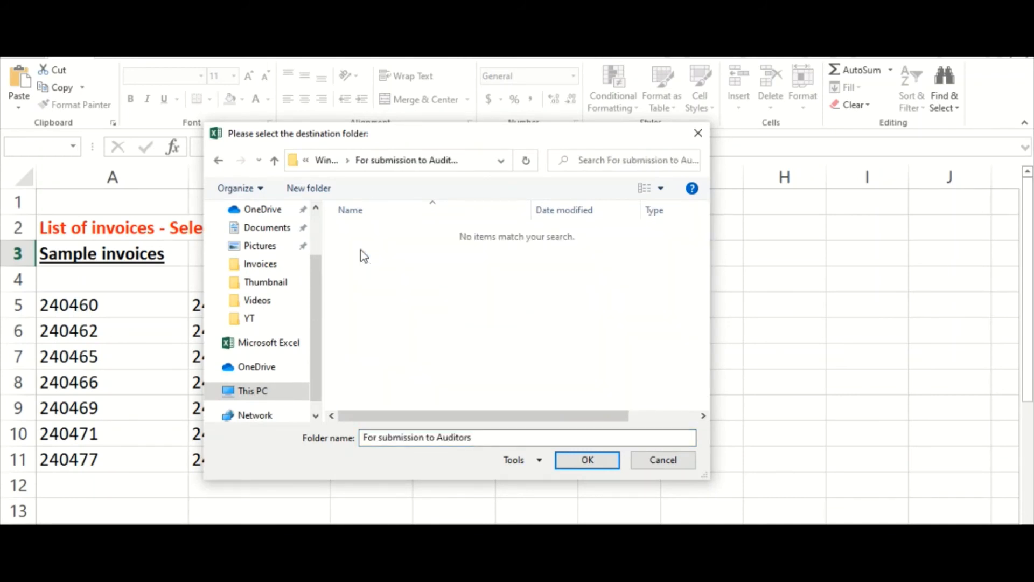
{"action": "left_click", "coordinate": [586, 460]}
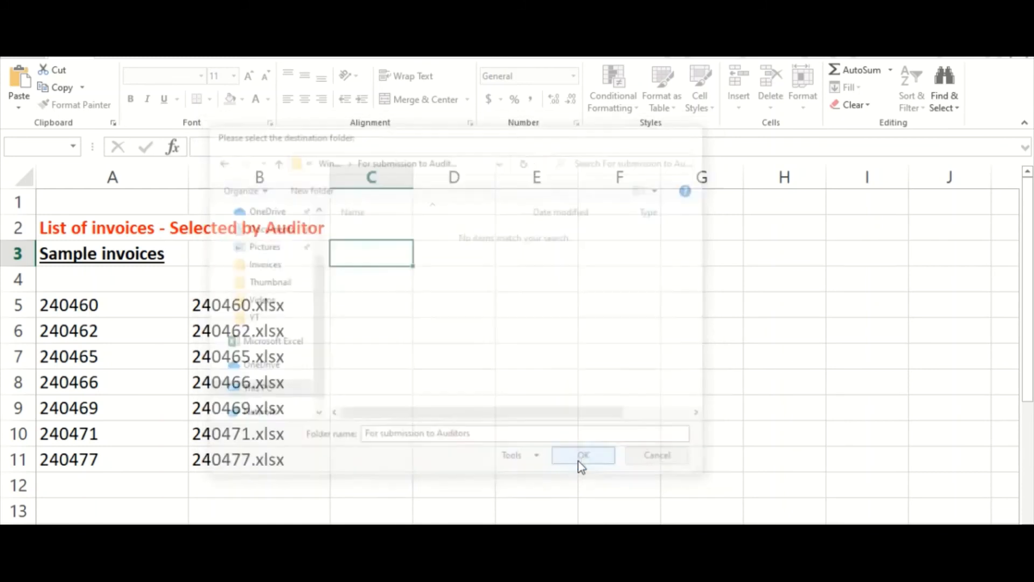
Let the copy macro finish and leave the VBA editor to check the output in File Explorer.
{"action": "left_click", "coordinate": [582, 455]}
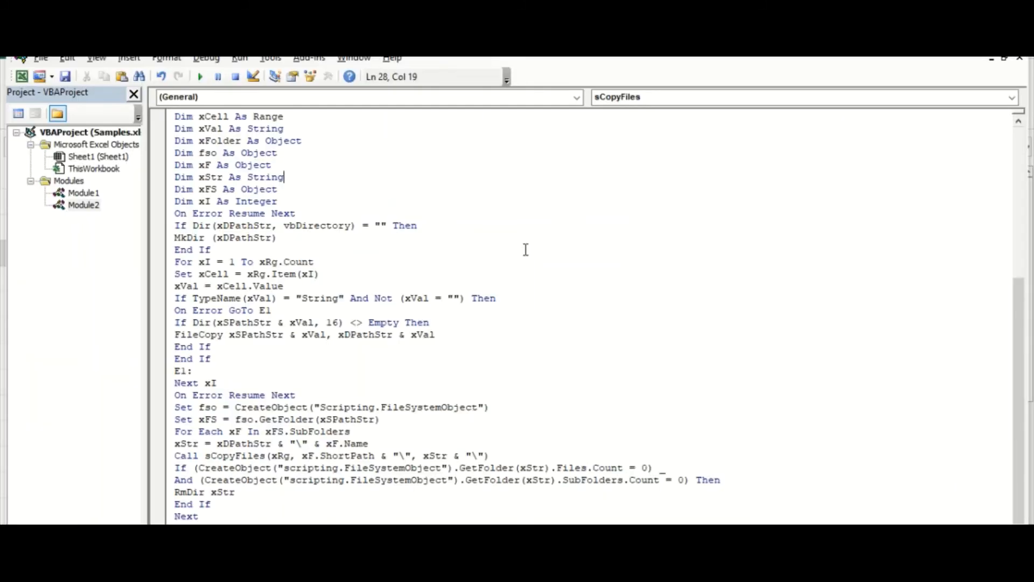
{"action": "left_click", "coordinate": [211, 249]}
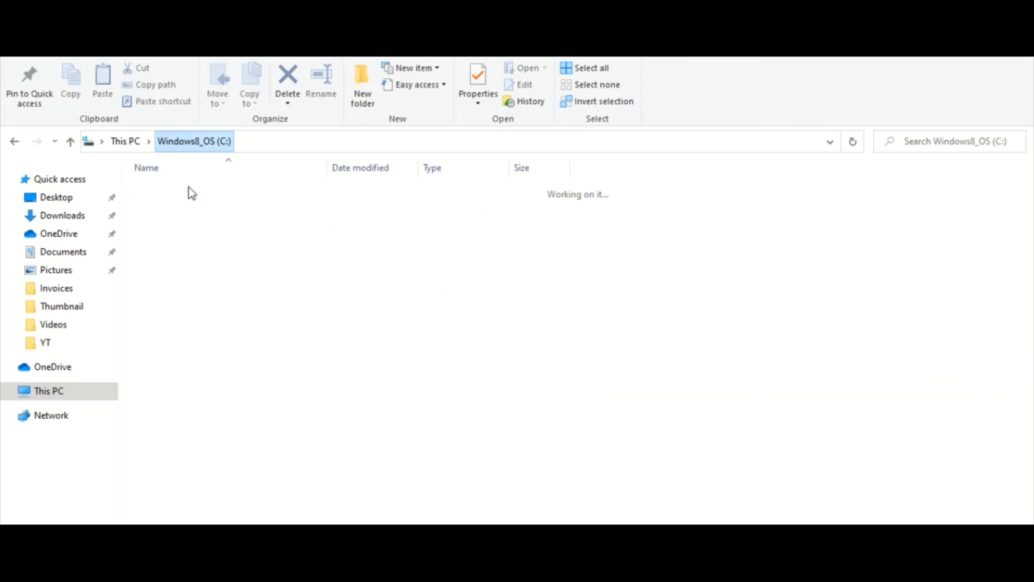
Confirm the seven invoice files (e.g. 240477.xlsx) landed in 'For submission to Auditors', then return to Excel.
{"action": "left_click", "coordinate": [171, 205]}
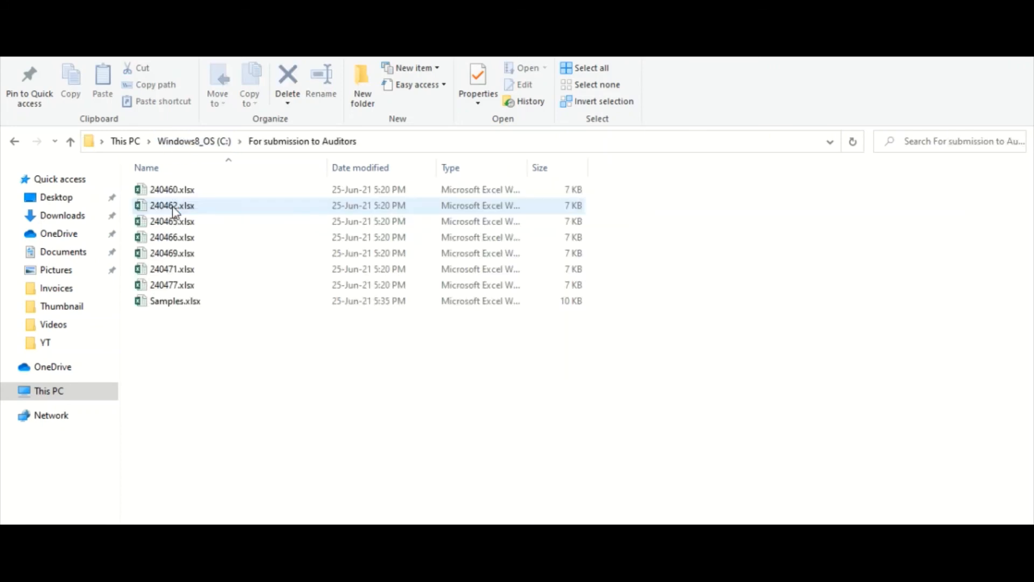
{"action": "left_click", "coordinate": [173, 284]}
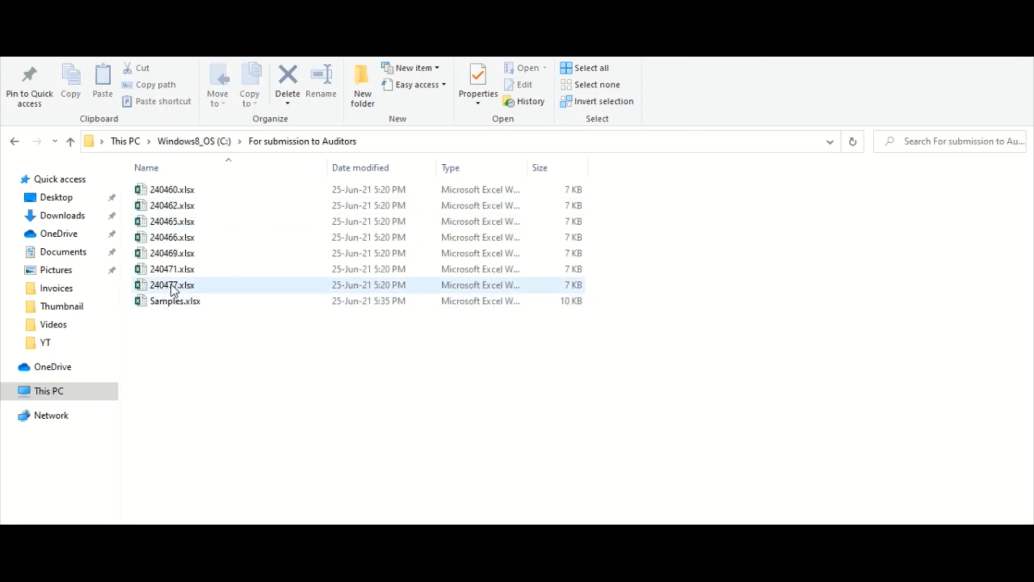
{"action": "mouse_move", "coordinate": [175, 301]}
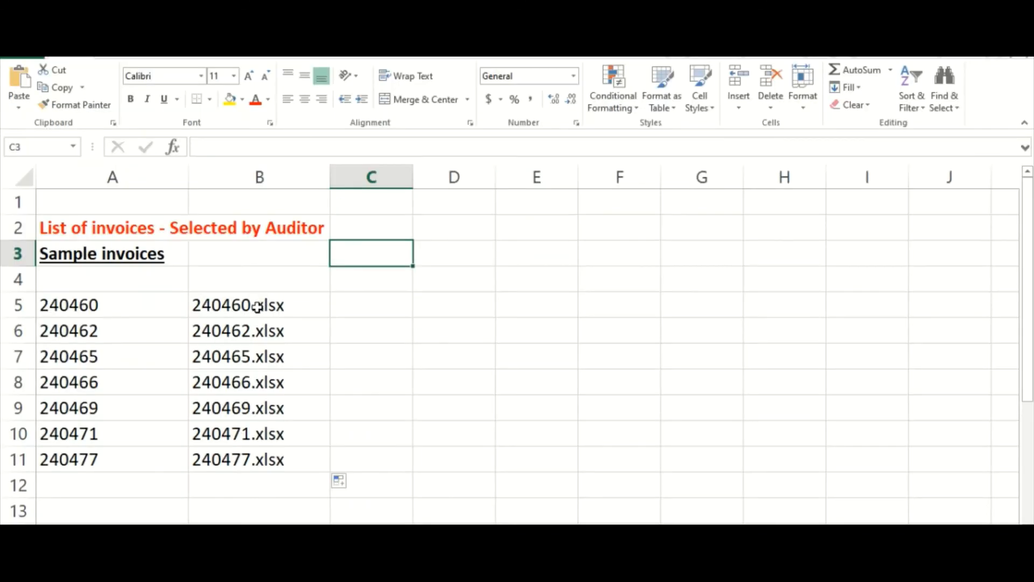
{"action": "left_click", "coordinate": [371, 304]}
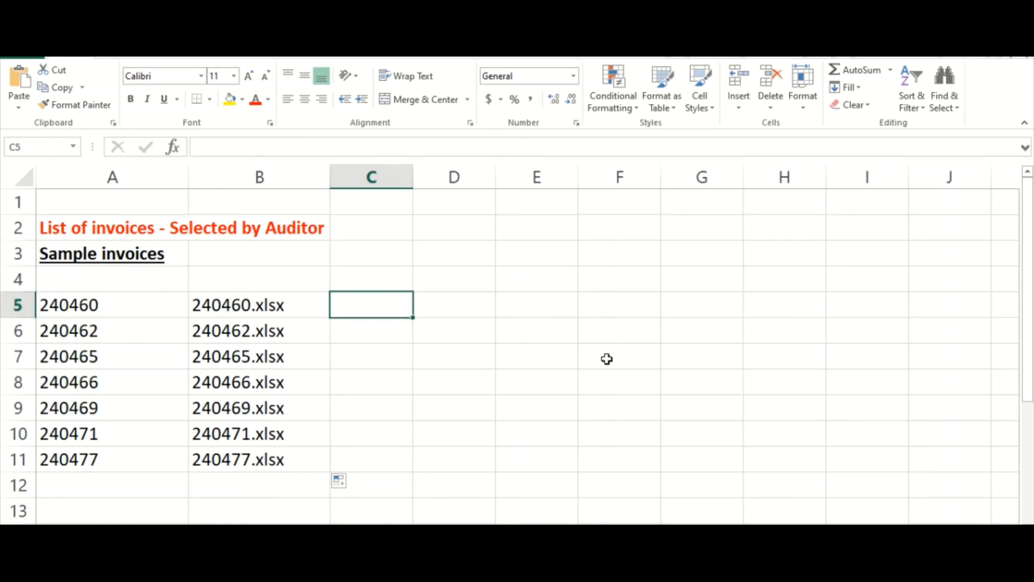